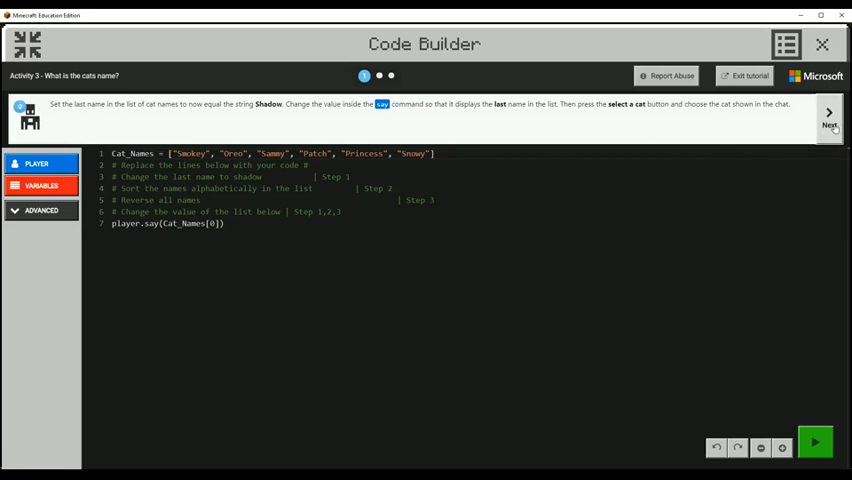
Advance the tutorial panel to step 3, the instruction about reversing the cat names
{"action": "left_click", "coordinate": [829, 117]}
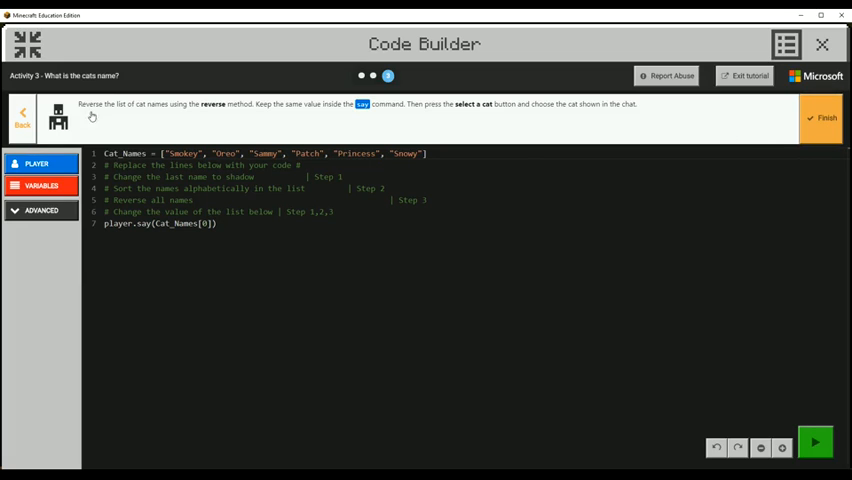
{"action": "mouse_move", "coordinate": [115, 133]}
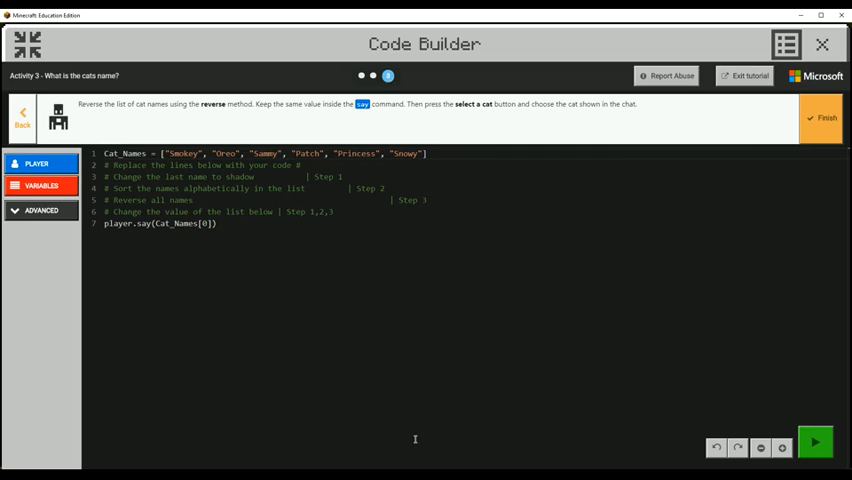
{"action": "mouse_move", "coordinate": [424, 434]}
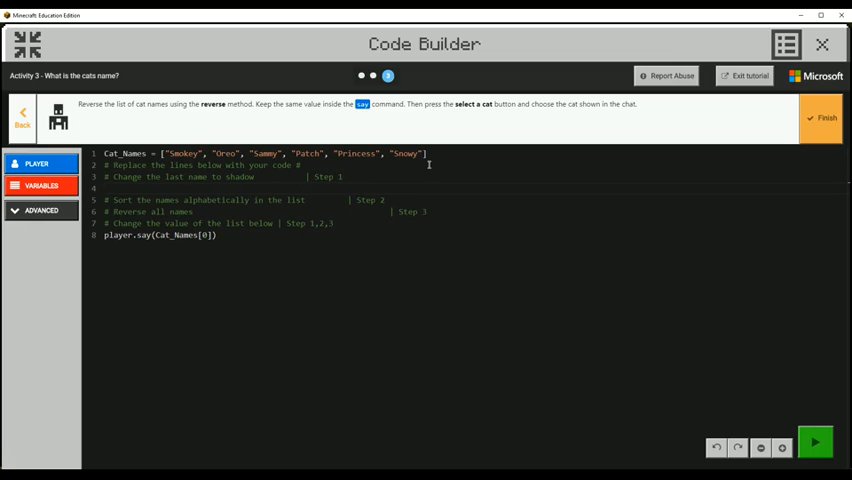
Set the last cat name with Cat_Names[5] = "Shadow"
{"action": "type", "text": "Cat_Names[5"}
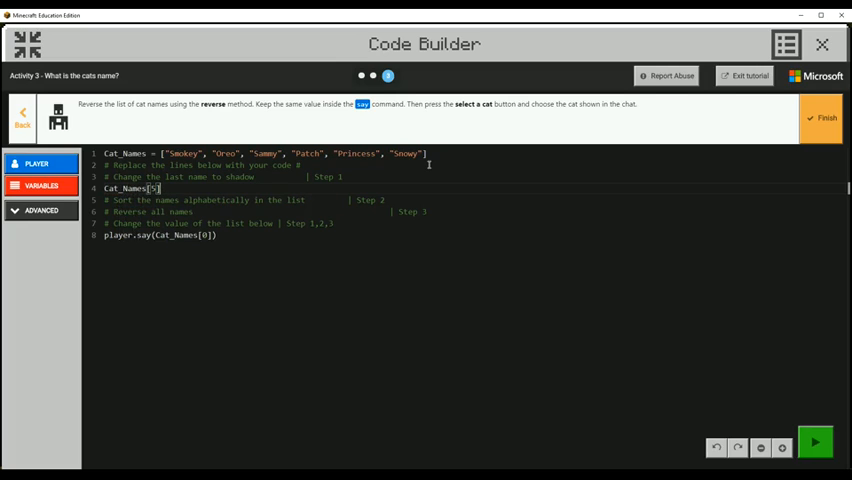
{"action": "type", "text": "=\""}
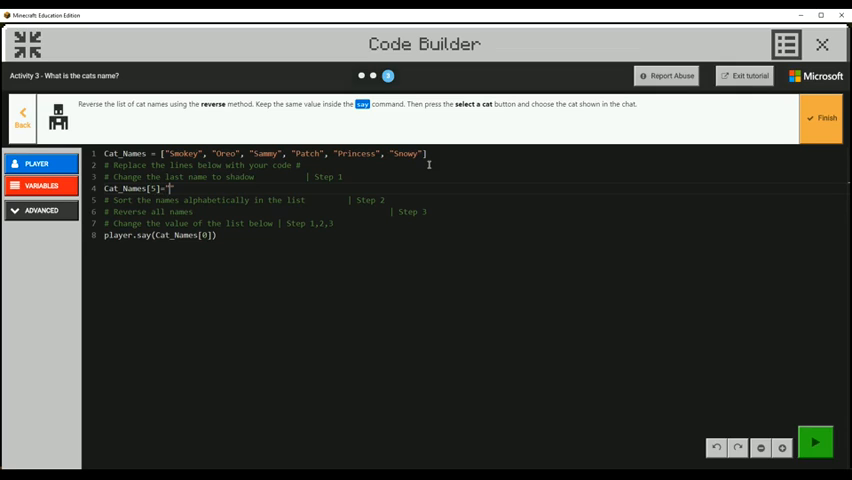
{"action": "type", "text": "Shadow"}
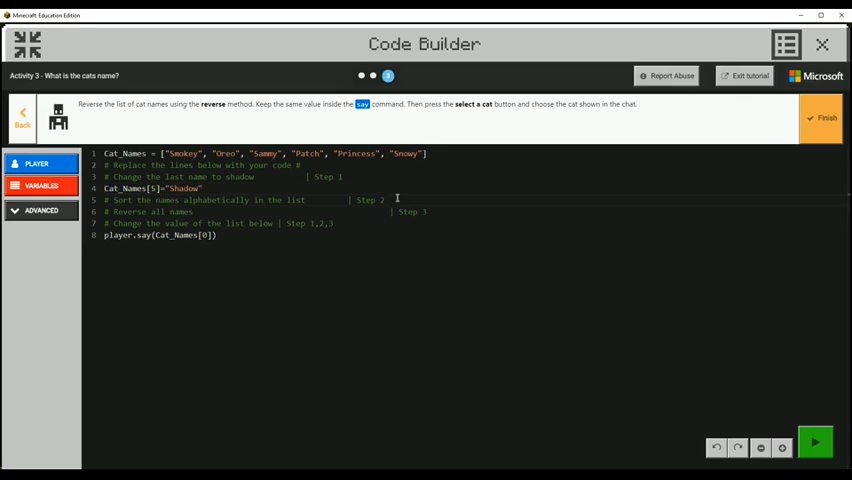
Add Cat_Names.sort() and Cat_Names.reverse() under their step comments
{"action": "type", "text": "Cat_Names.sort("}
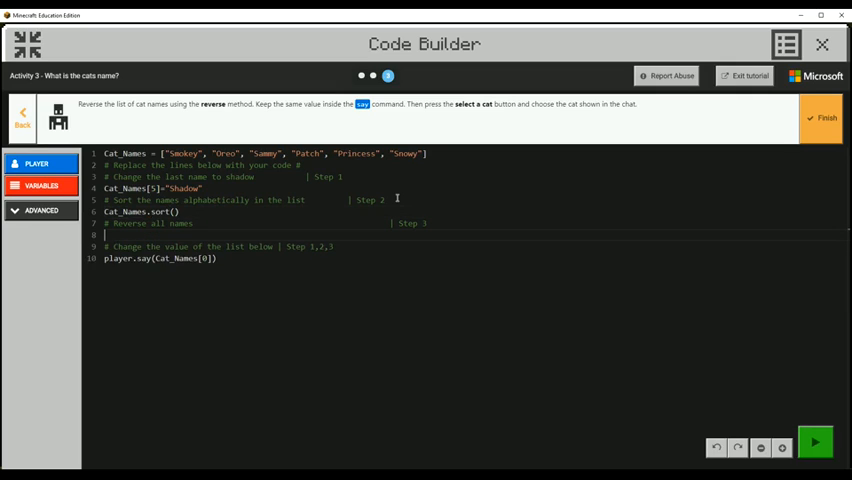
{"action": "type", "text": "Cat_Names."}
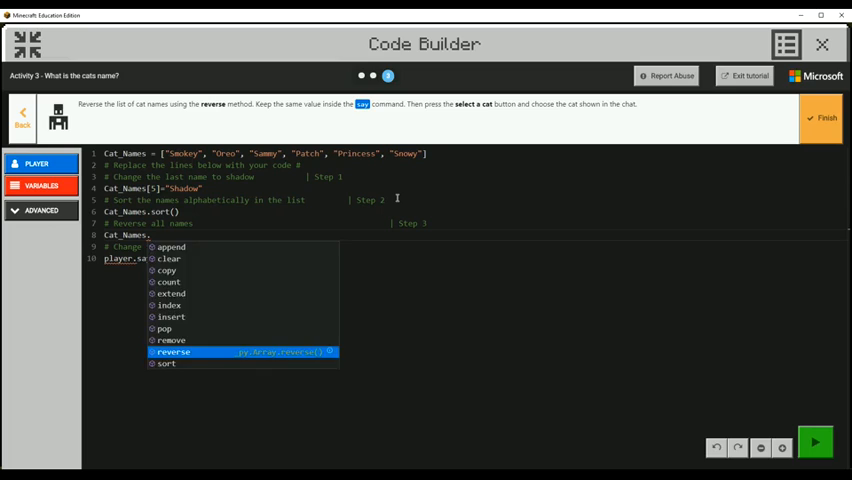
{"action": "left_click", "coordinate": [172, 351]}
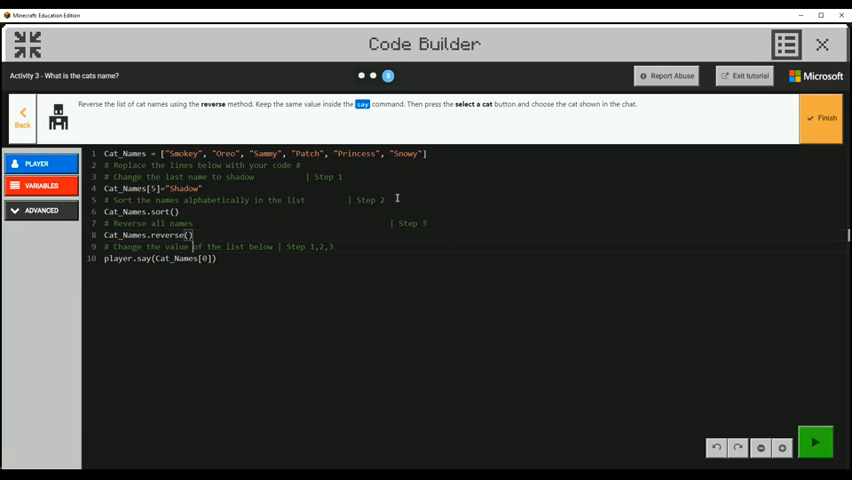
{"action": "left_click", "coordinate": [201, 258]}
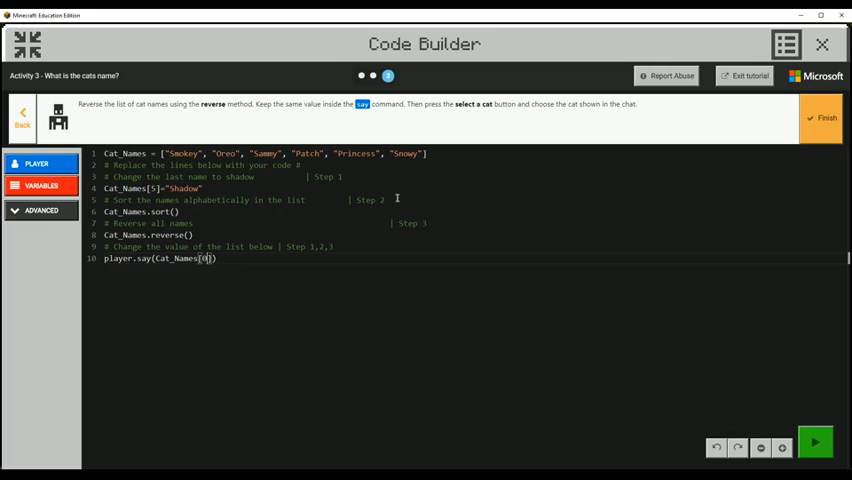
Set the player.say index to 3 and run the script to post Princess
{"action": "type", "text": "5"}
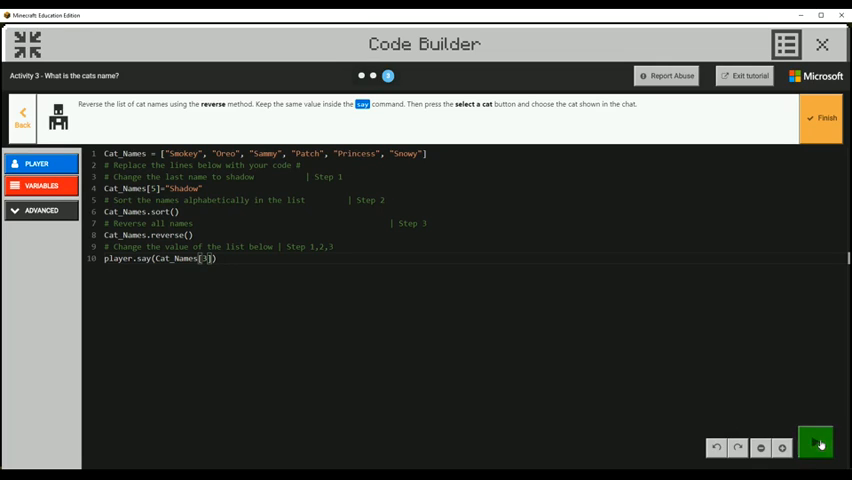
{"action": "left_click", "coordinate": [818, 442]}
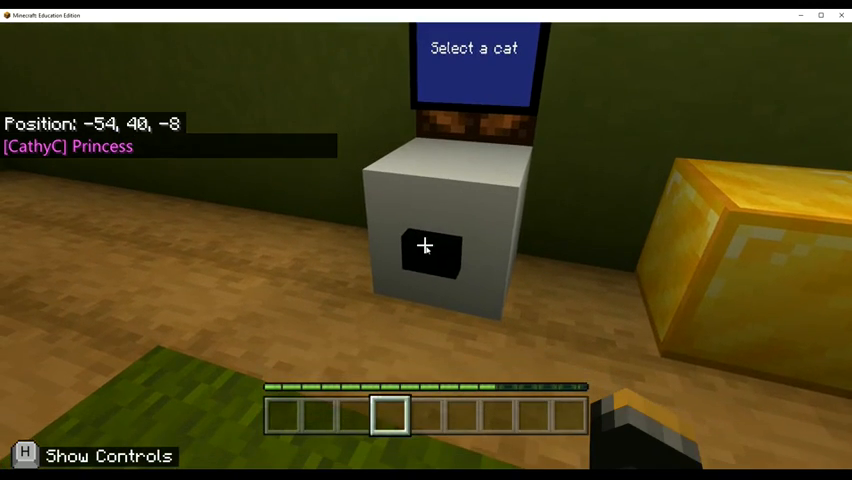
{"action": "mouse_move", "coordinate": [424, 246]}
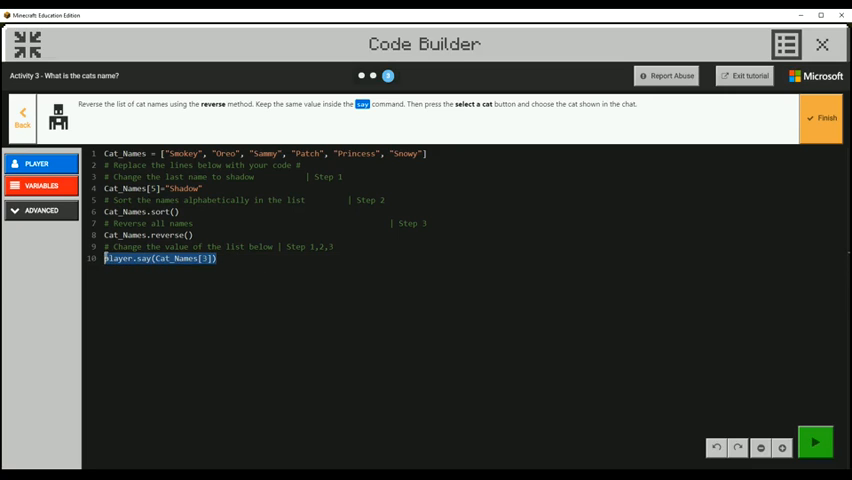
Copy the say line into six lines with indices 0 to 5, then run
{"action": "left_click", "coordinate": [105, 258]}
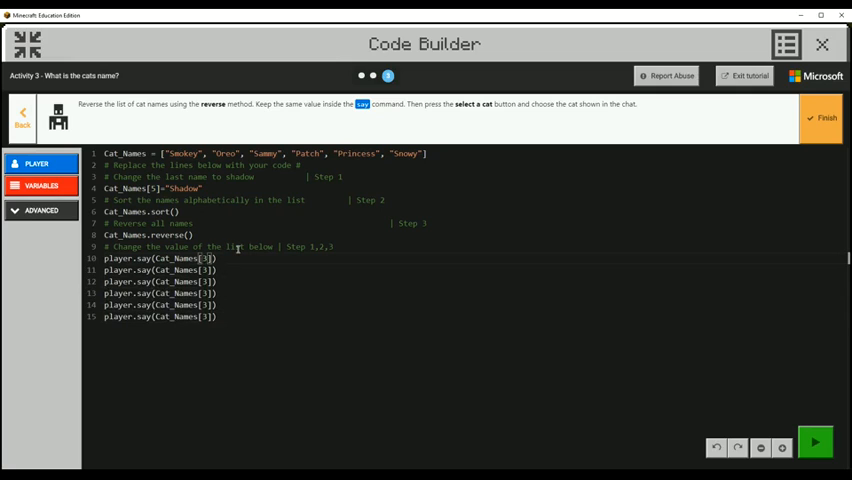
{"action": "type", "text": "0"}
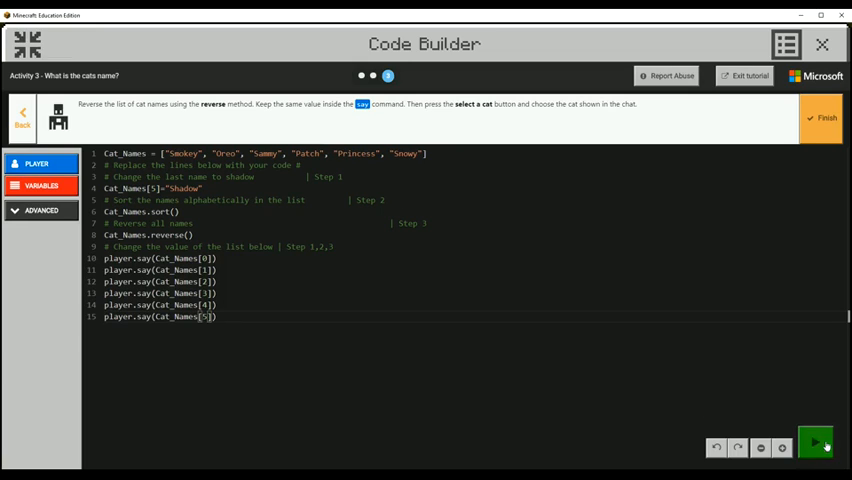
{"action": "left_click", "coordinate": [817, 444]}
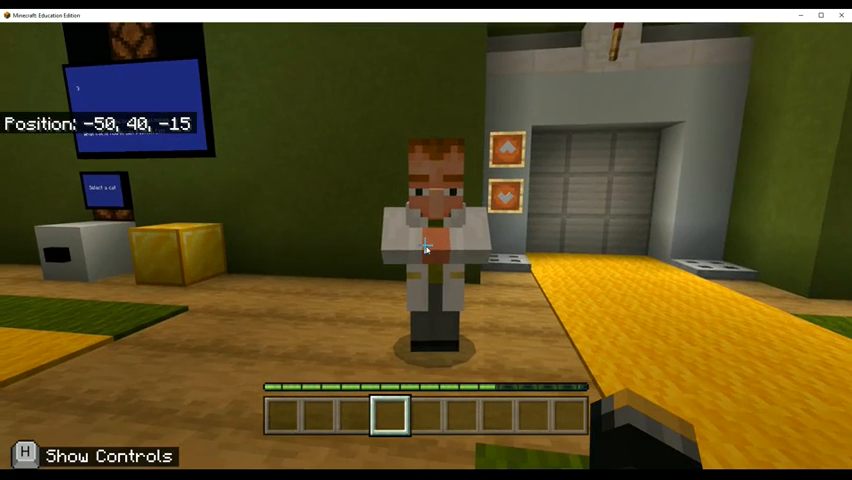
Click the scientist NPC to reopen the Activity 3 – Data Scientist dialog
{"action": "left_click", "coordinate": [435, 230]}
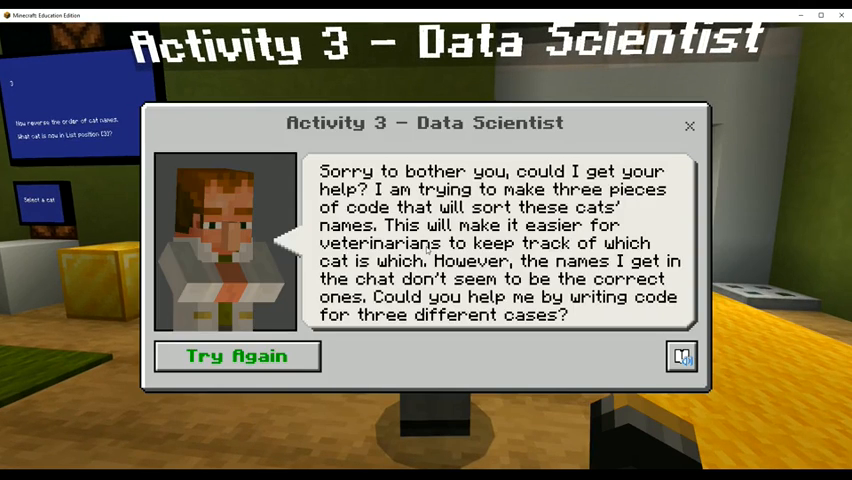
{"action": "mouse_move", "coordinate": [344, 351]}
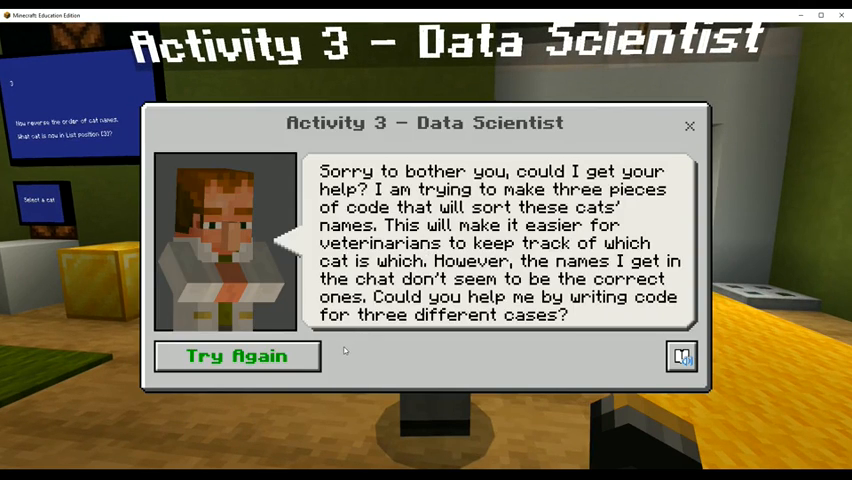